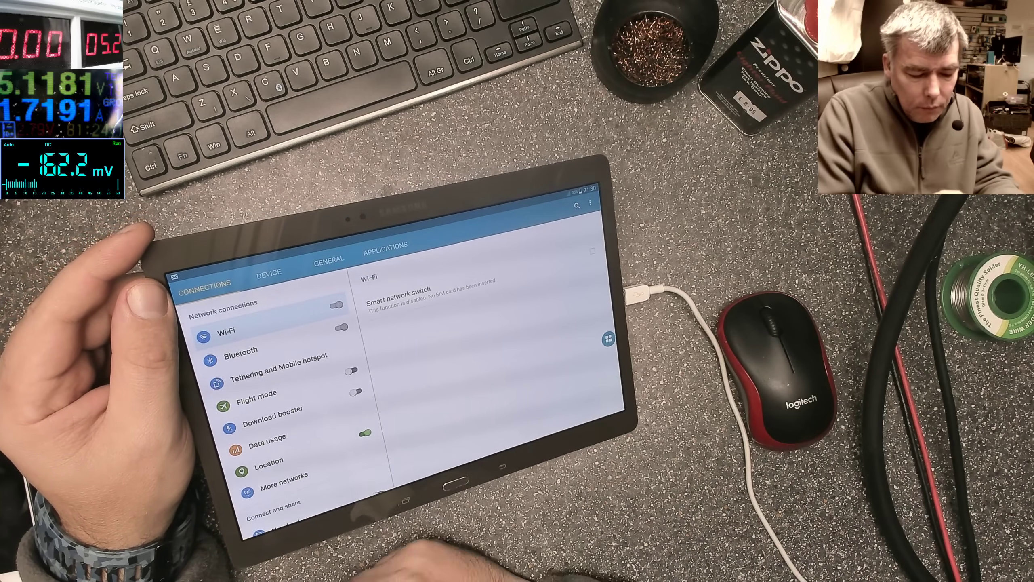
Step: Bring up the Bluetooth settings pane from the Connections list
left_click(240, 350)
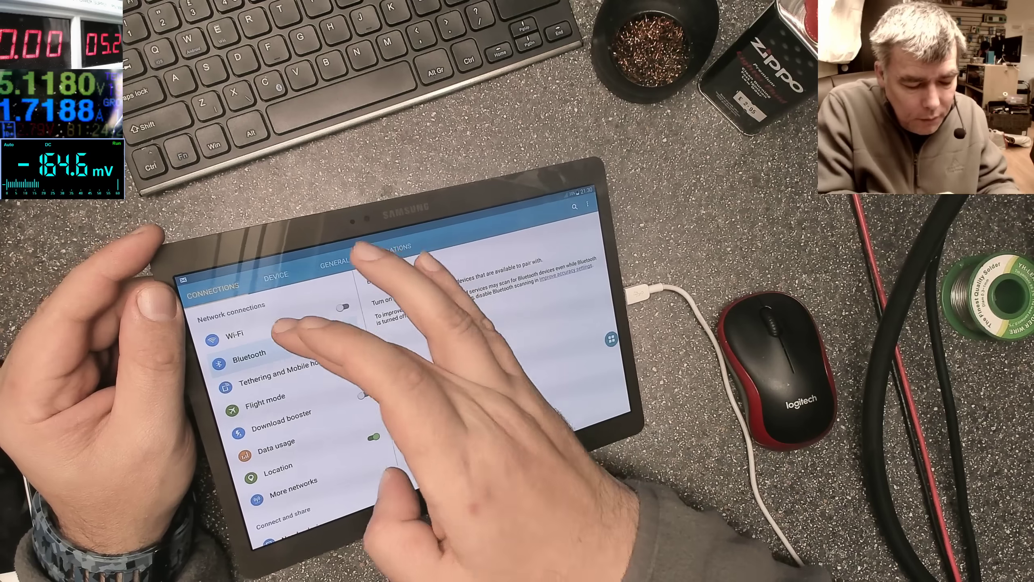
left_click(240, 329)
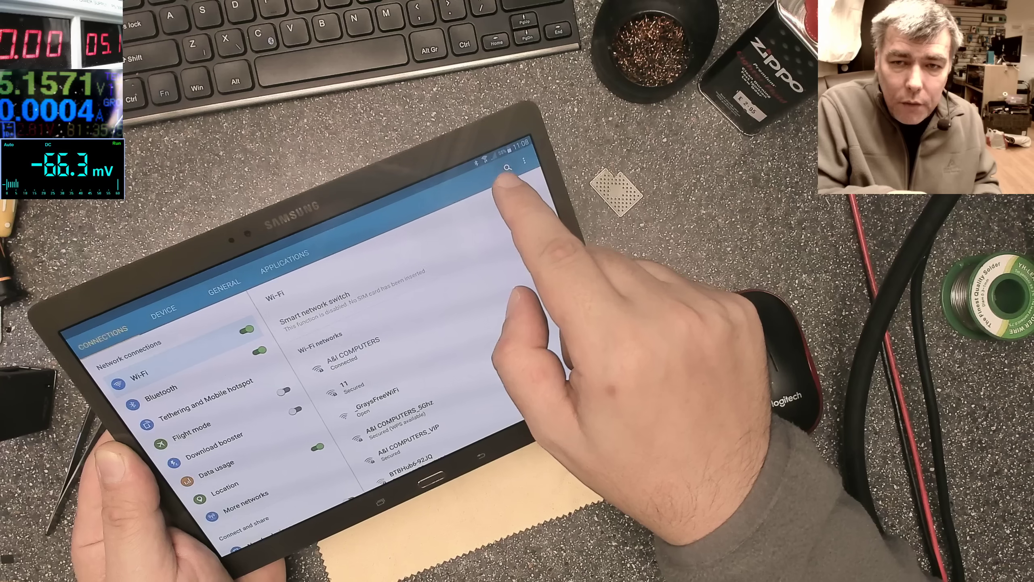
Step: Show the Wi-Fi networks list with A&I COMPUTERS connected on the repaired tablet
left_click(507, 168)
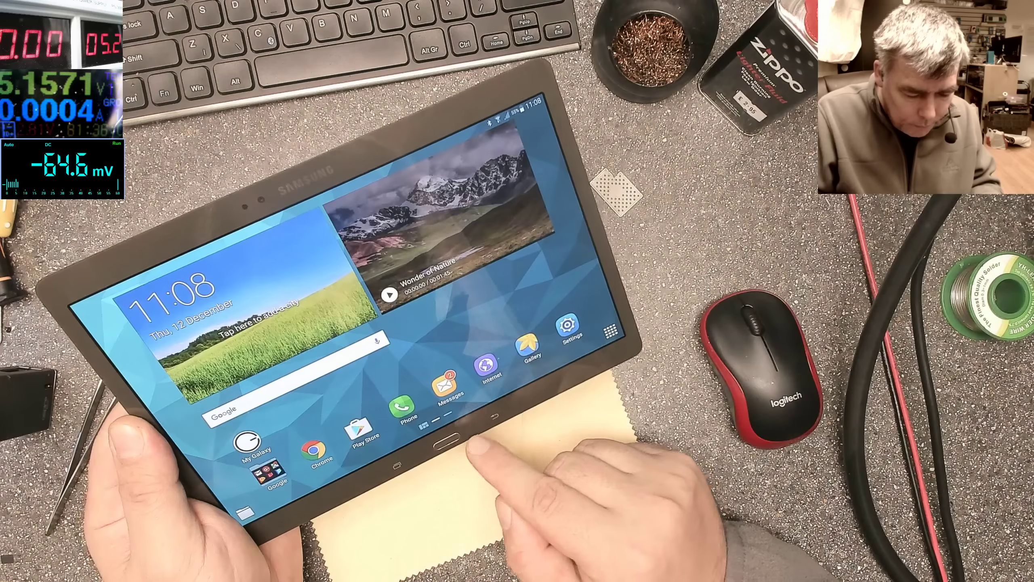
Step: Reopen Settings from the home screen to the Wi-Fi page showing A&I COMPUTERS connected
left_click(566, 327)
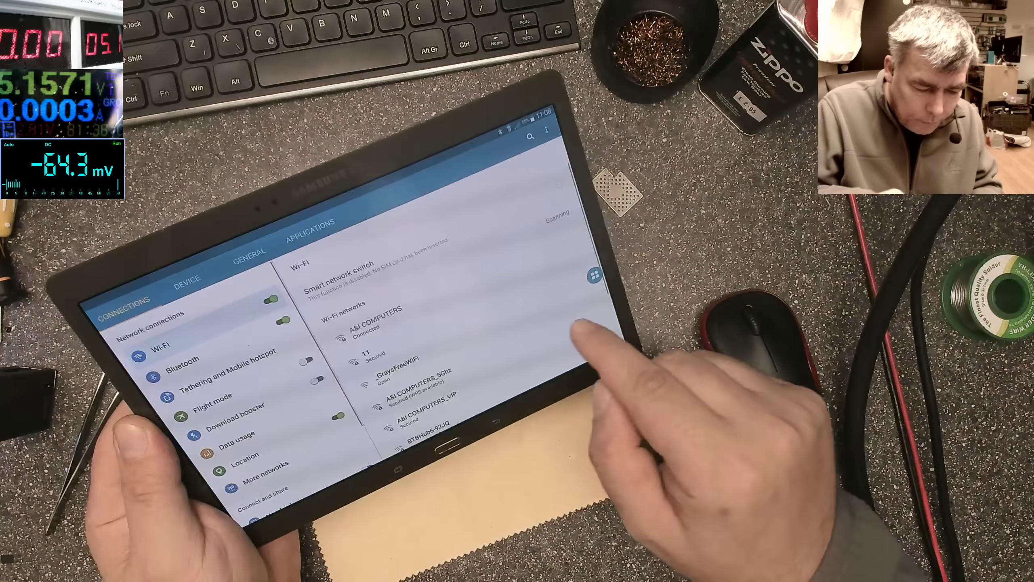